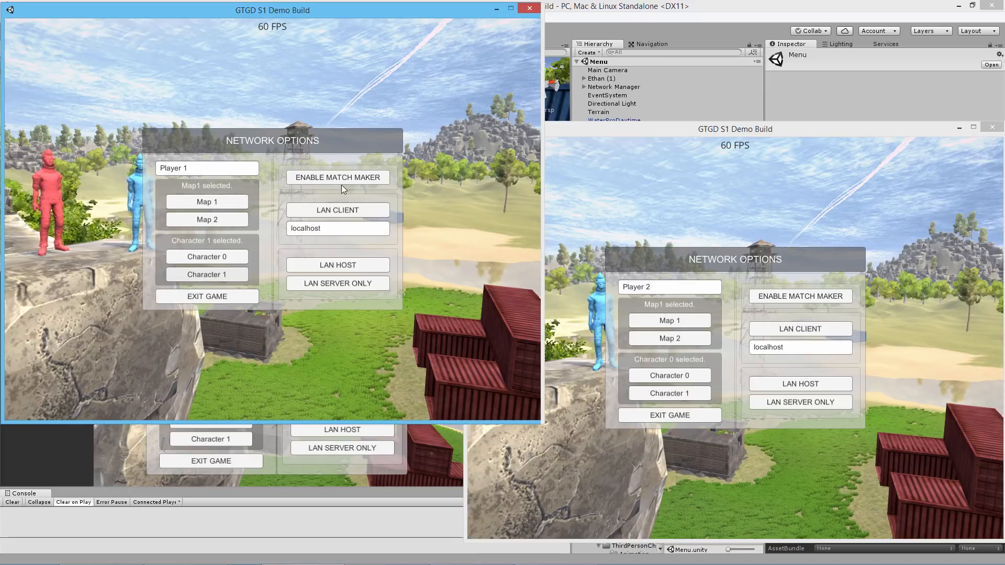
# Enable matchmaking on the left client and create an internet match named Default
pyautogui.click(337, 177)
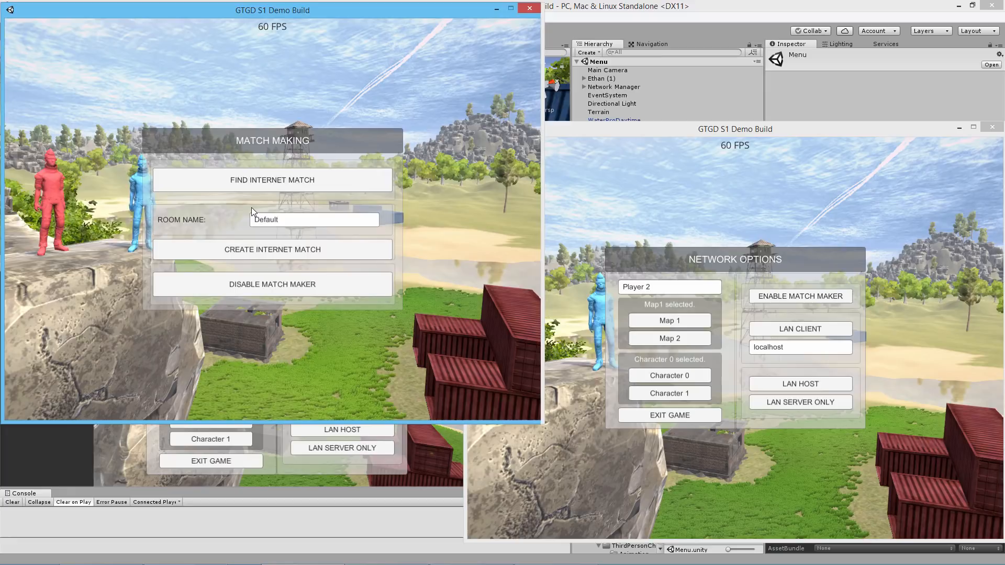
pyautogui.click(271, 180)
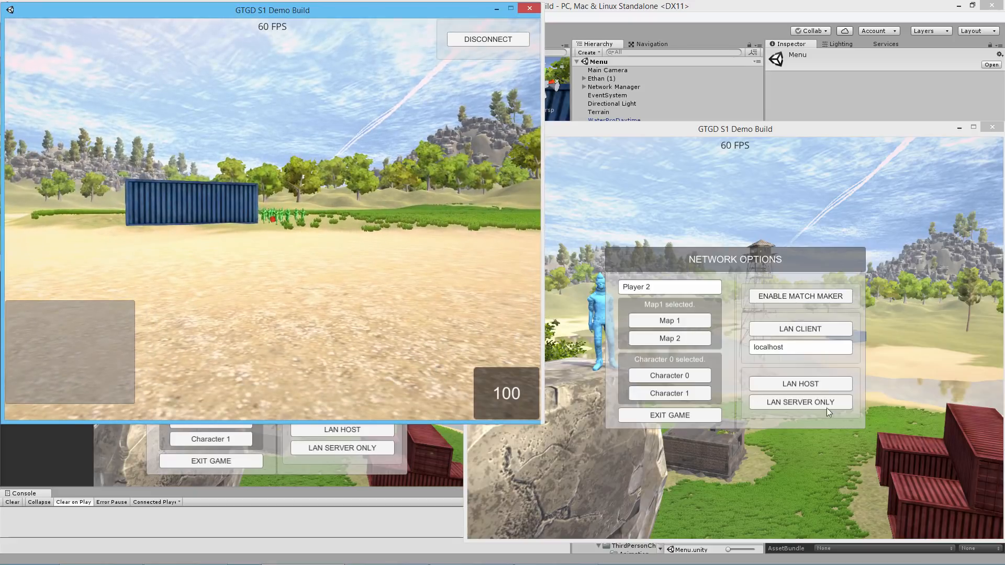
# On the right client, enable matchmaking, find internet matches, and join Default
pyautogui.click(800, 296)
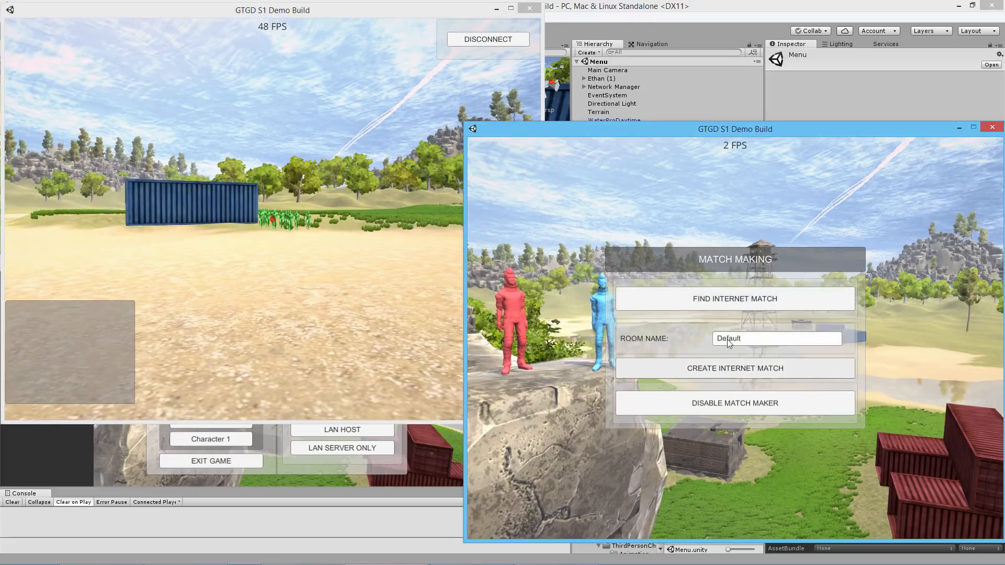
pyautogui.click(735, 298)
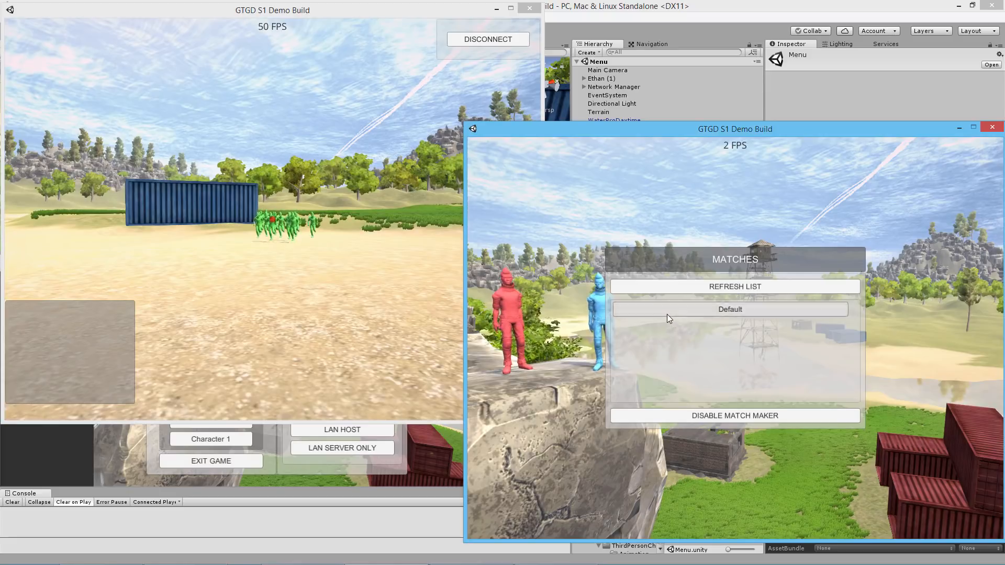
pyautogui.click(730, 309)
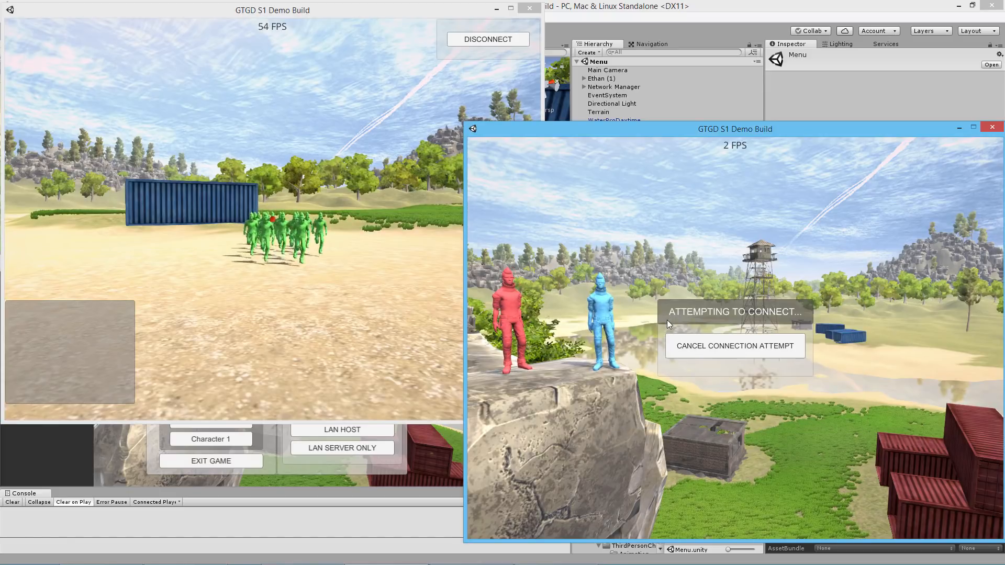